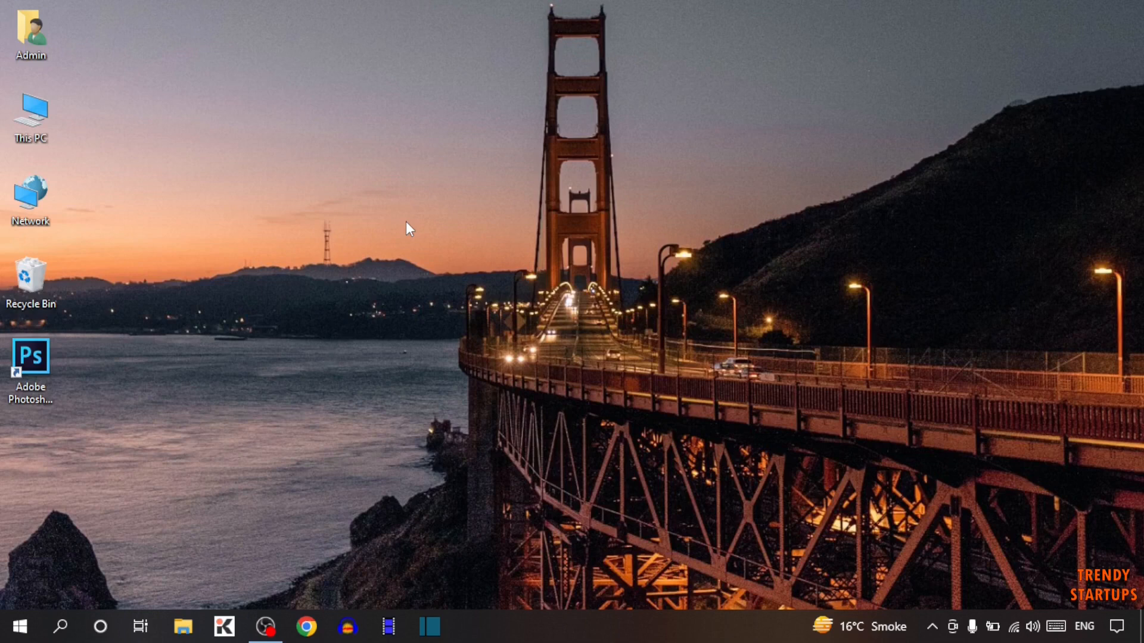
{"action": "mouse_move", "coordinate": [454, 199]}
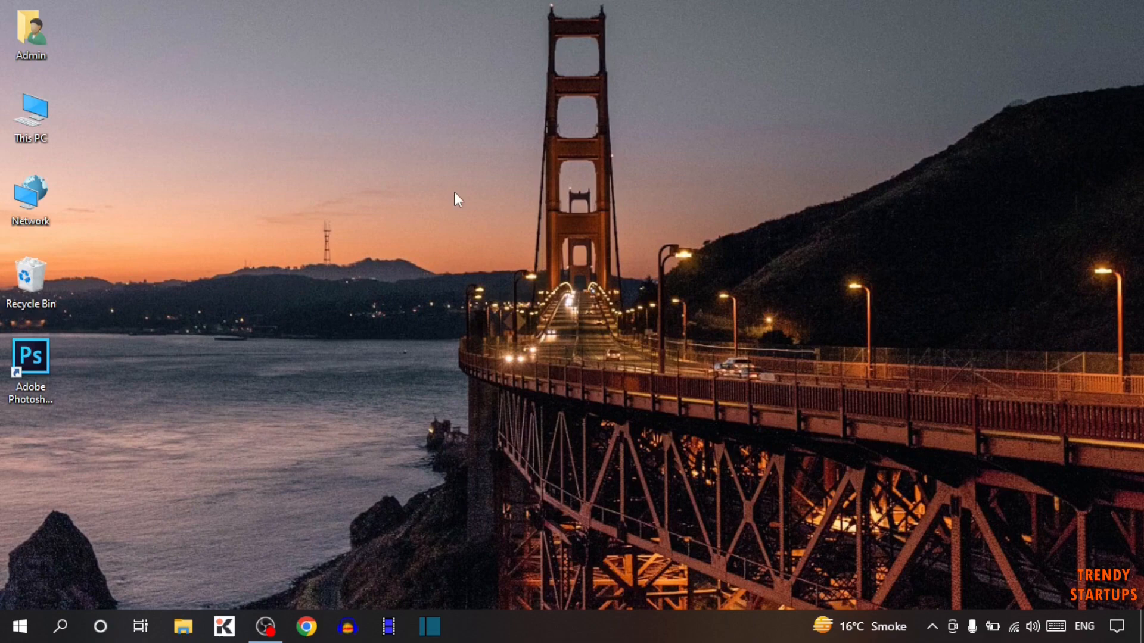
Launch Chrome and load the chrome://flags experiments page.
{"action": "left_click", "coordinate": [305, 627]}
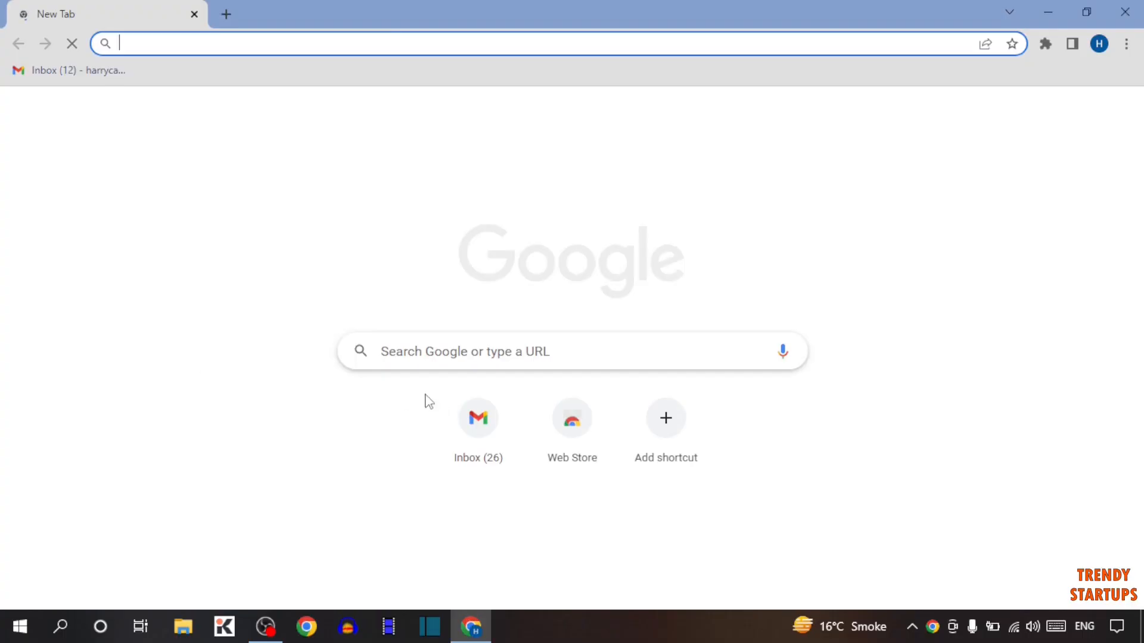
{"action": "type", "text": "chrome://flags"}
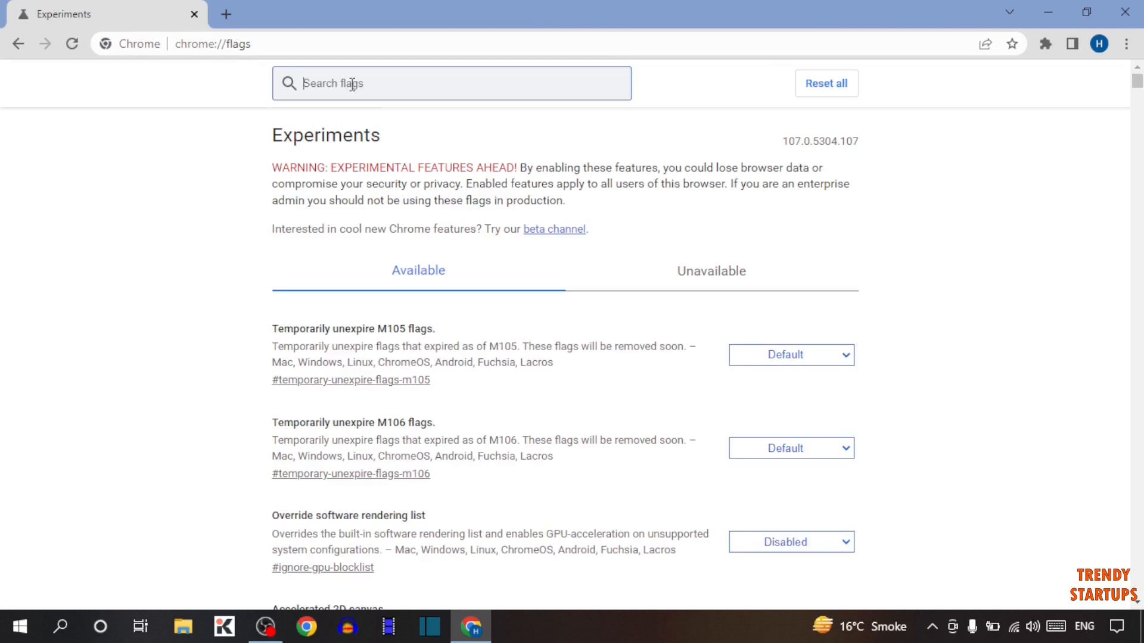
Filter the flags for 'dark' to show Auto Dark Mode for Web Contents.
{"action": "type", "text": "dark"}
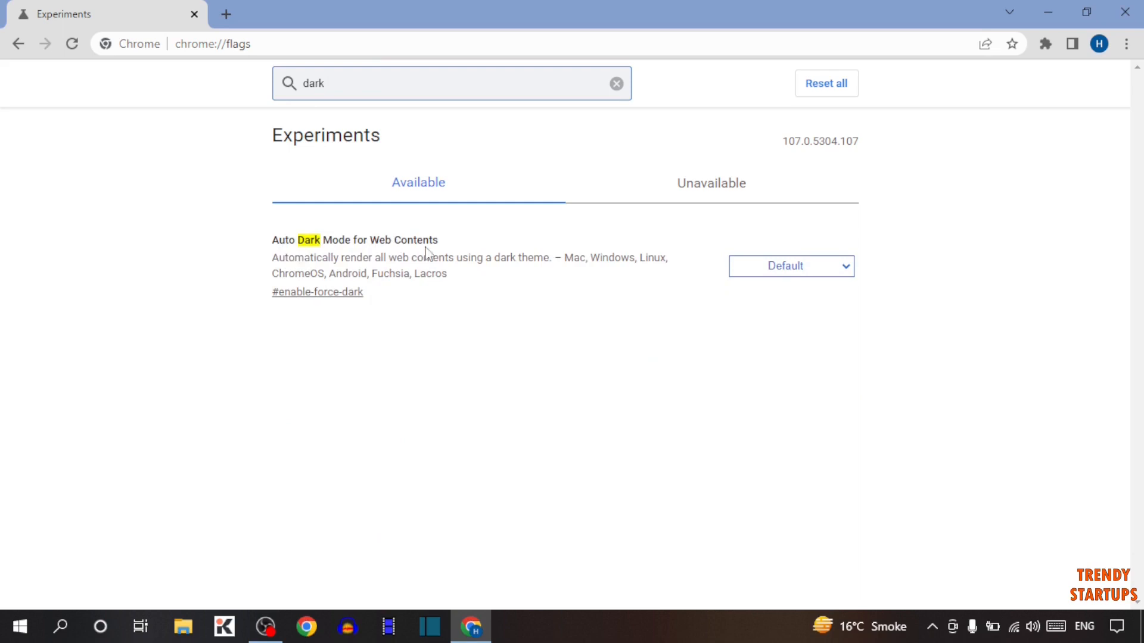
{"action": "mouse_move", "coordinate": [294, 260]}
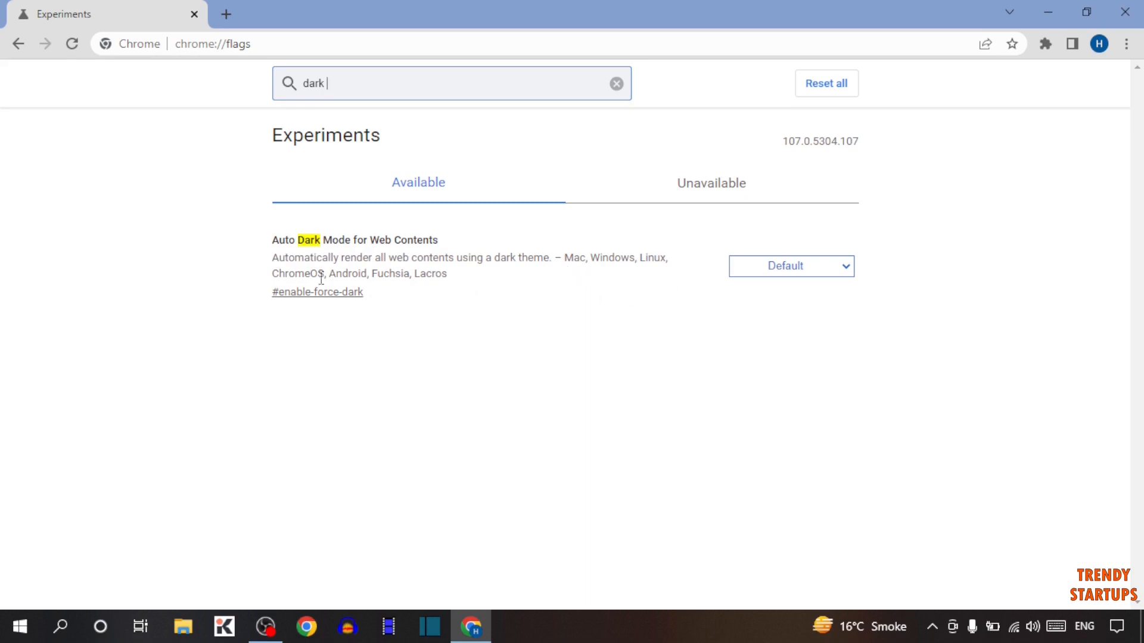
Change Auto Dark Mode for Web Contents from Default to Enabled.
{"action": "left_click", "coordinate": [790, 266]}
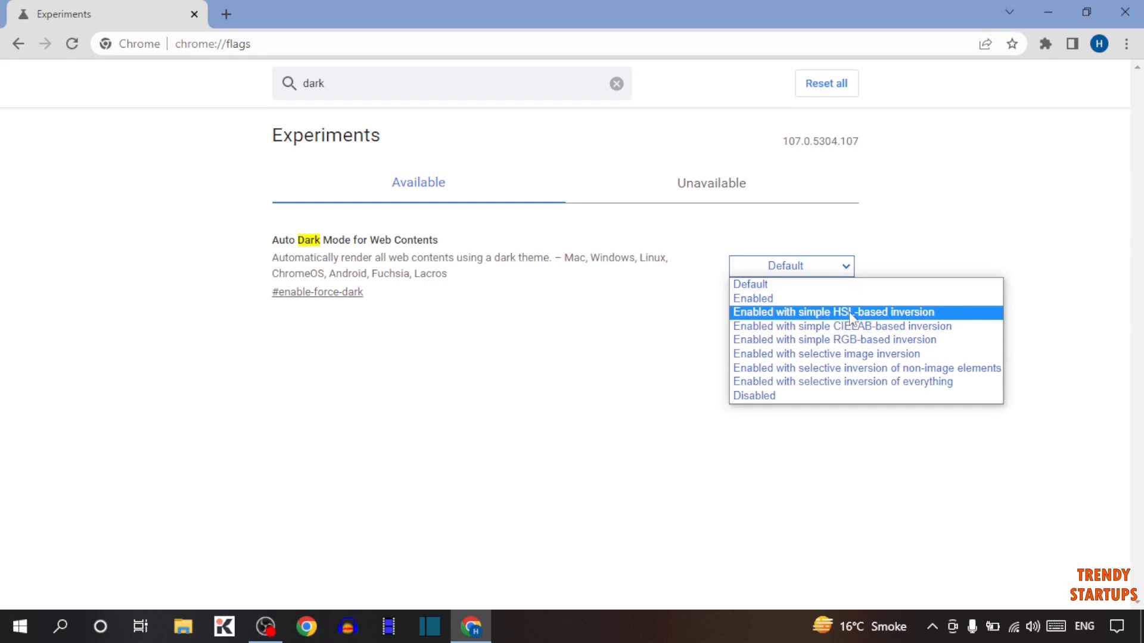
{"action": "mouse_move", "coordinate": [801, 327]}
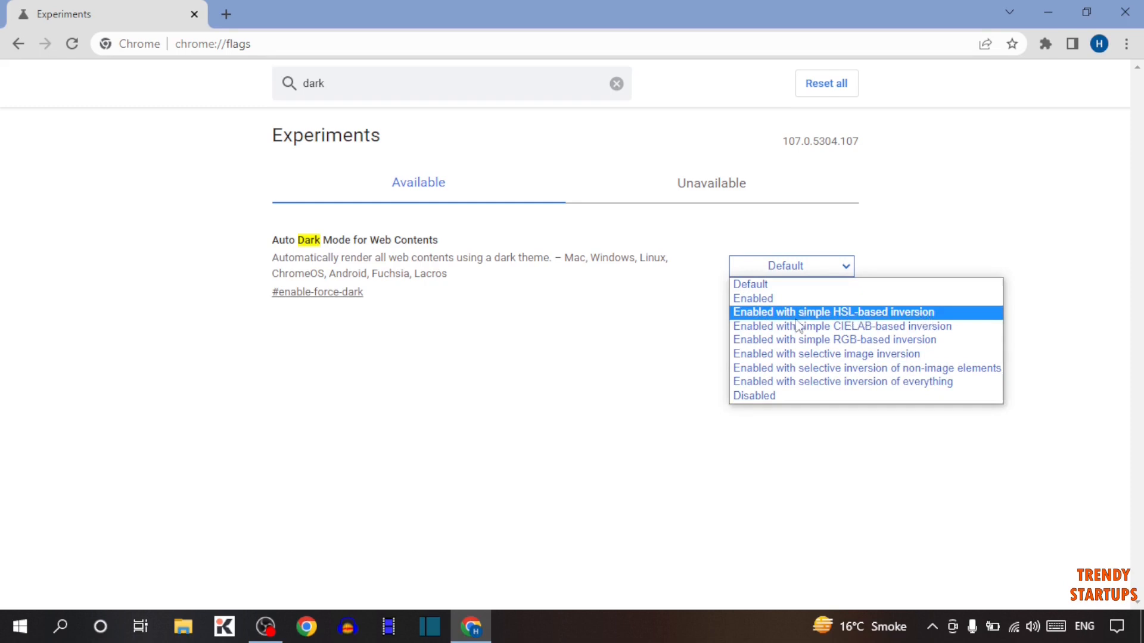
{"action": "mouse_move", "coordinate": [835, 326]}
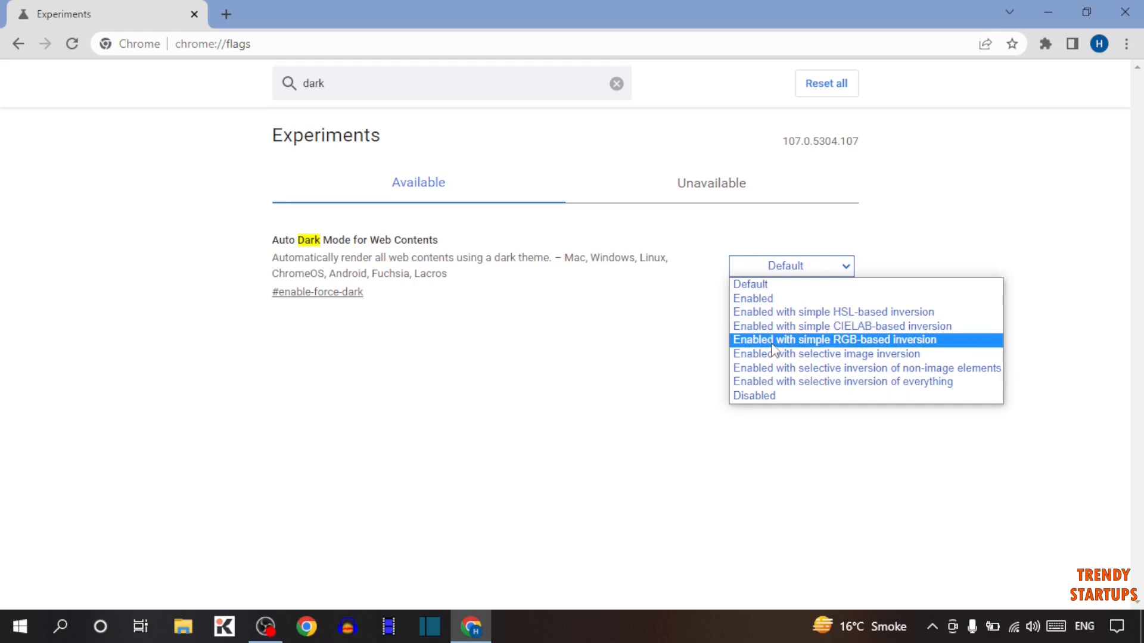
{"action": "mouse_move", "coordinate": [839, 355]}
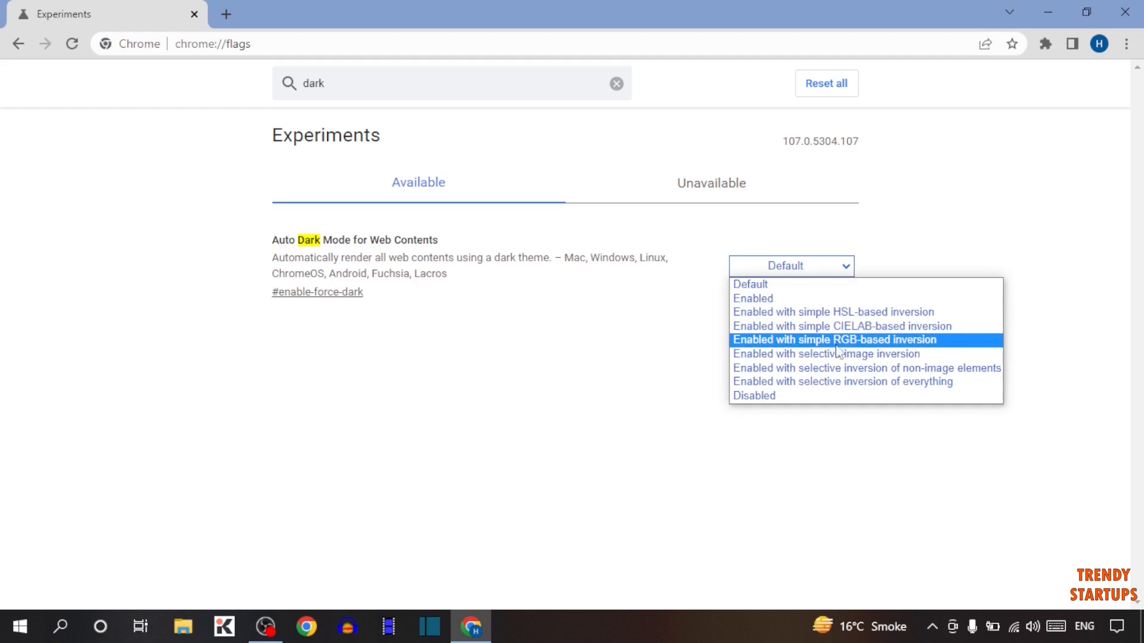
{"action": "mouse_move", "coordinate": [826, 354]}
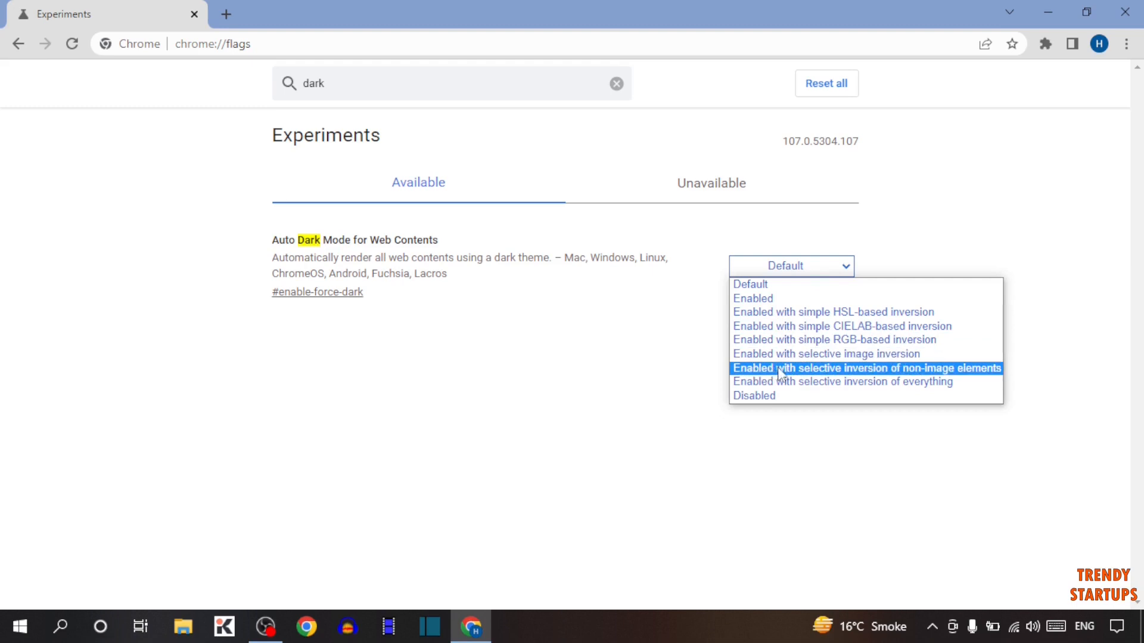
{"action": "mouse_move", "coordinate": [920, 378]}
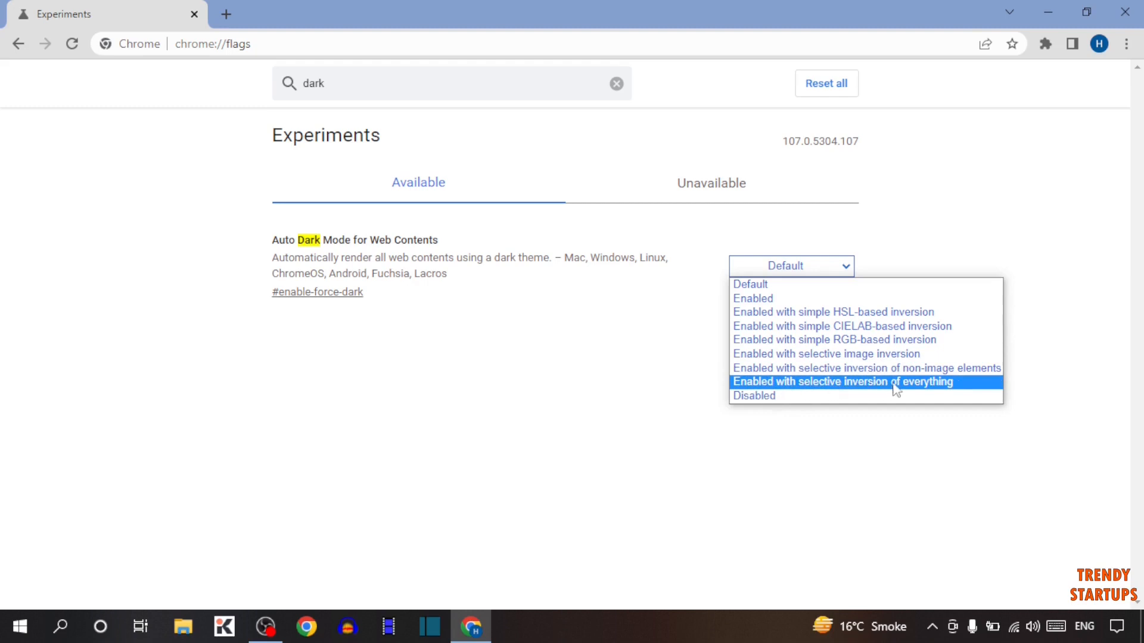
{"action": "mouse_move", "coordinate": [772, 396]}
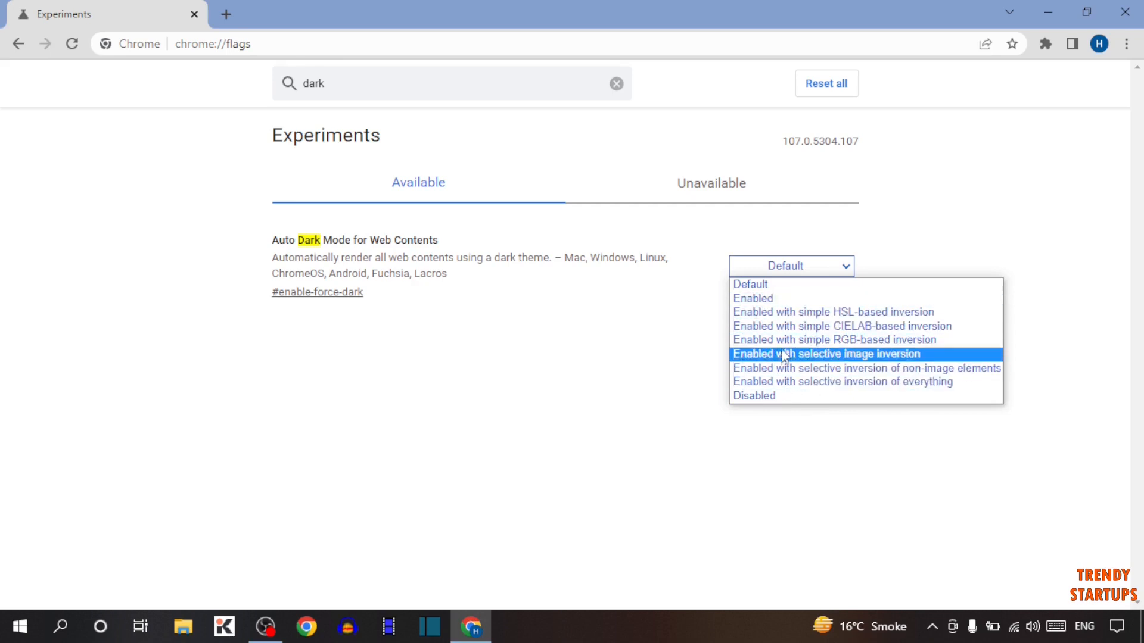
{"action": "mouse_move", "coordinate": [788, 326]}
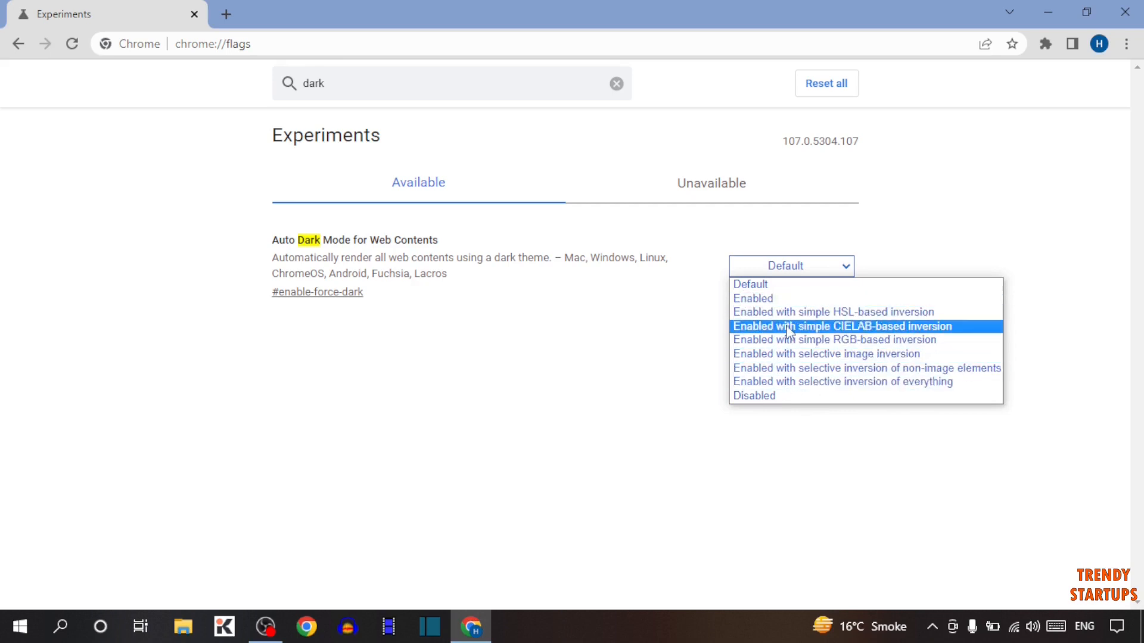
{"action": "mouse_move", "coordinate": [751, 299]}
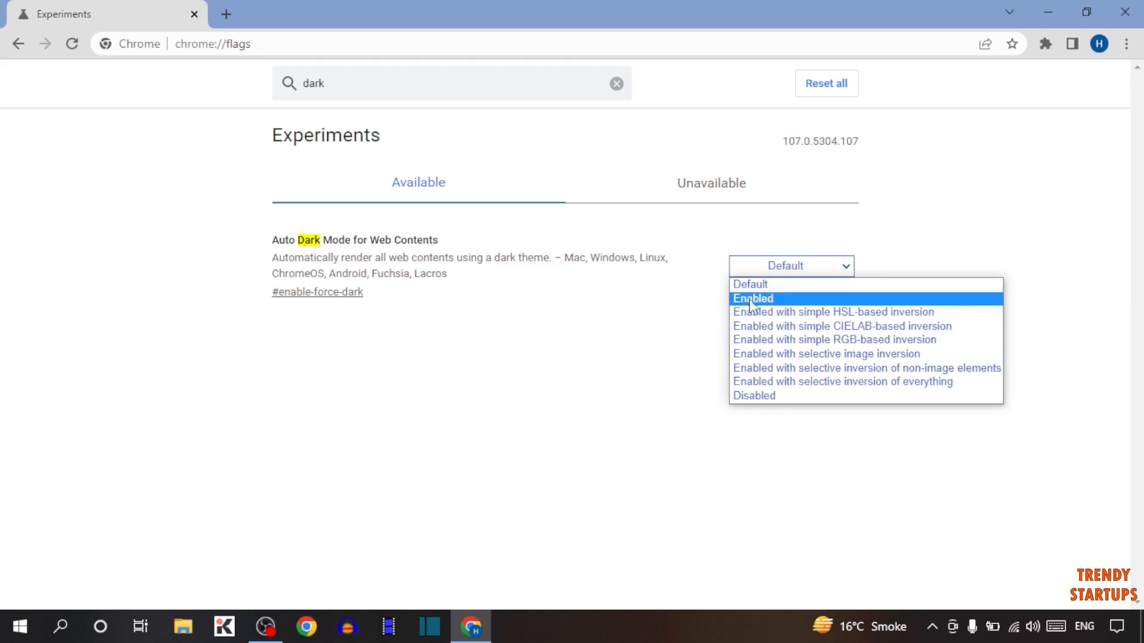
{"action": "left_click", "coordinate": [751, 299]}
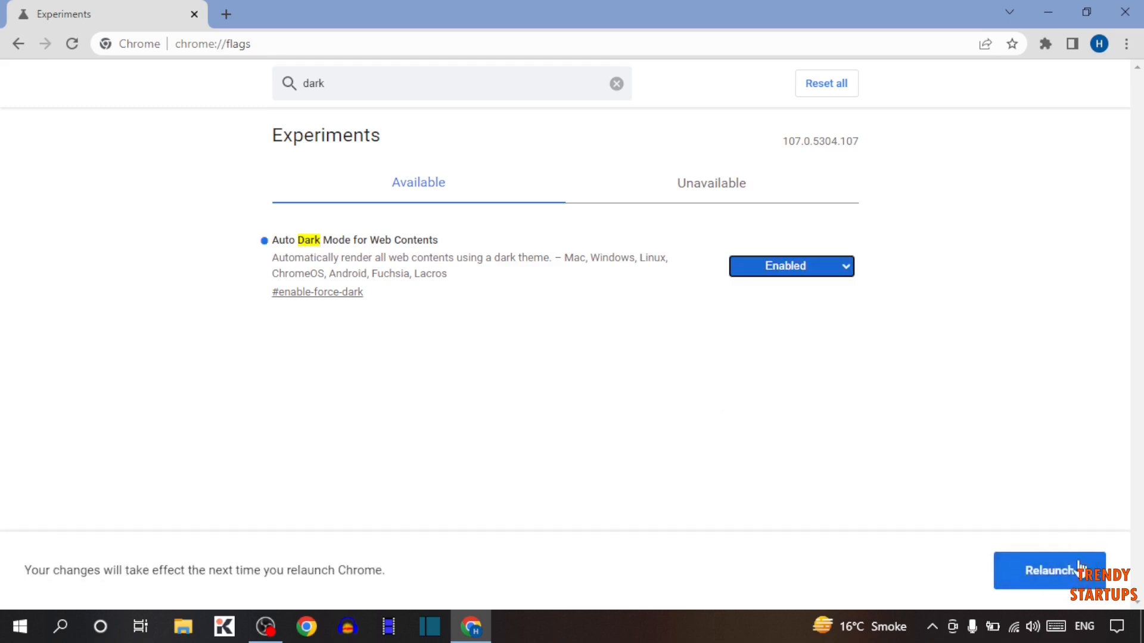
{"action": "mouse_move", "coordinate": [37, 588]}
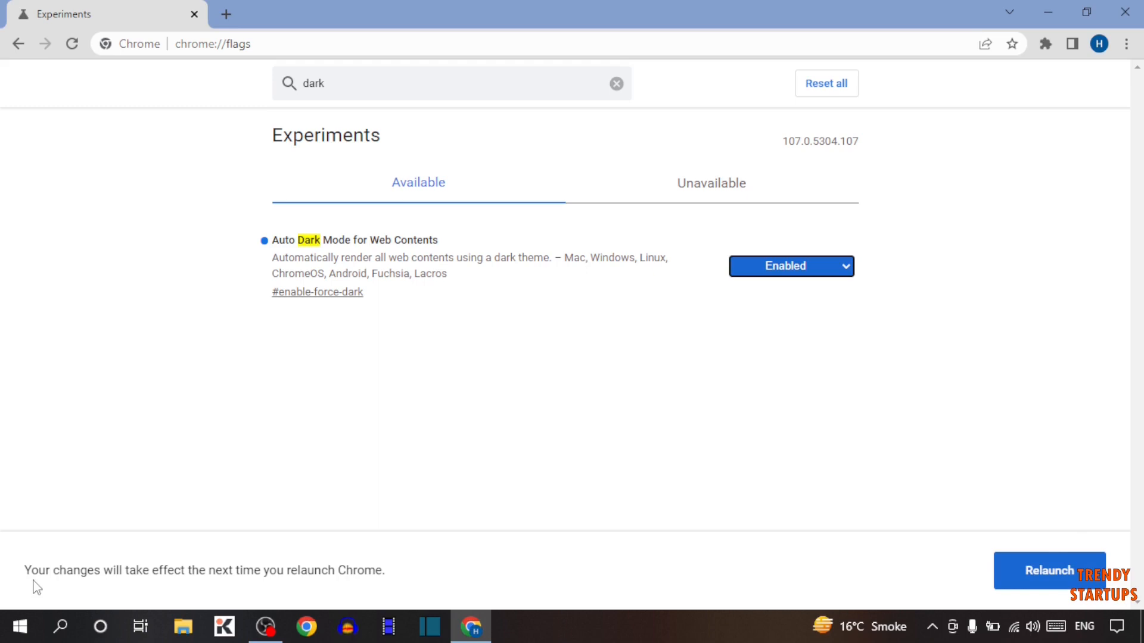
{"action": "mouse_move", "coordinate": [210, 588]}
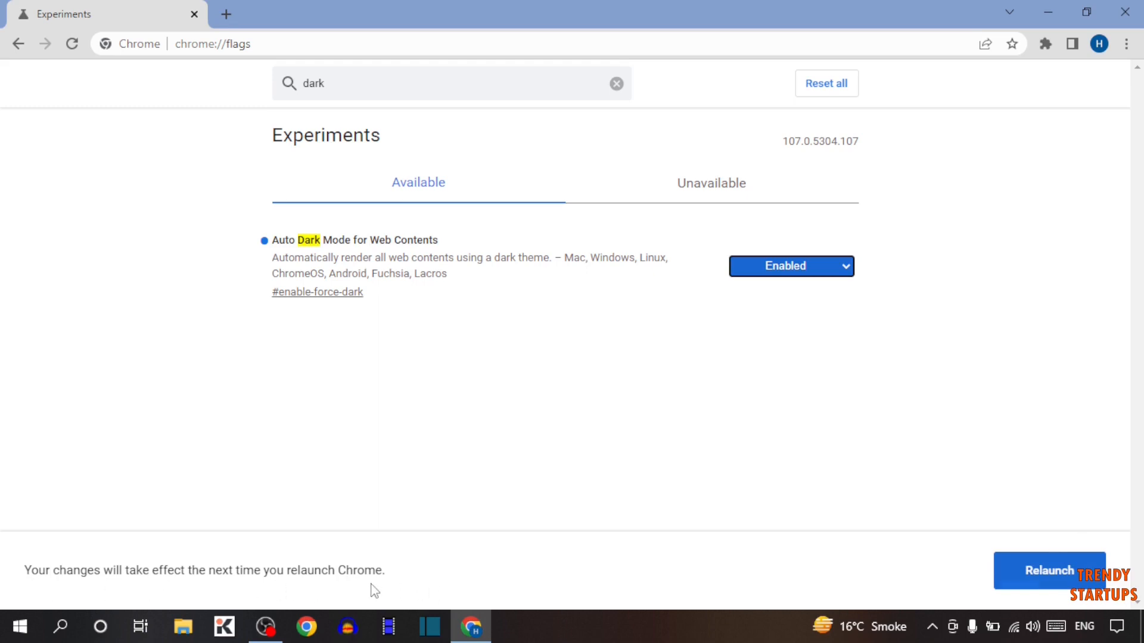
Relaunch Chrome so the enabled dark mode flag takes effect.
{"action": "left_click", "coordinate": [1049, 571]}
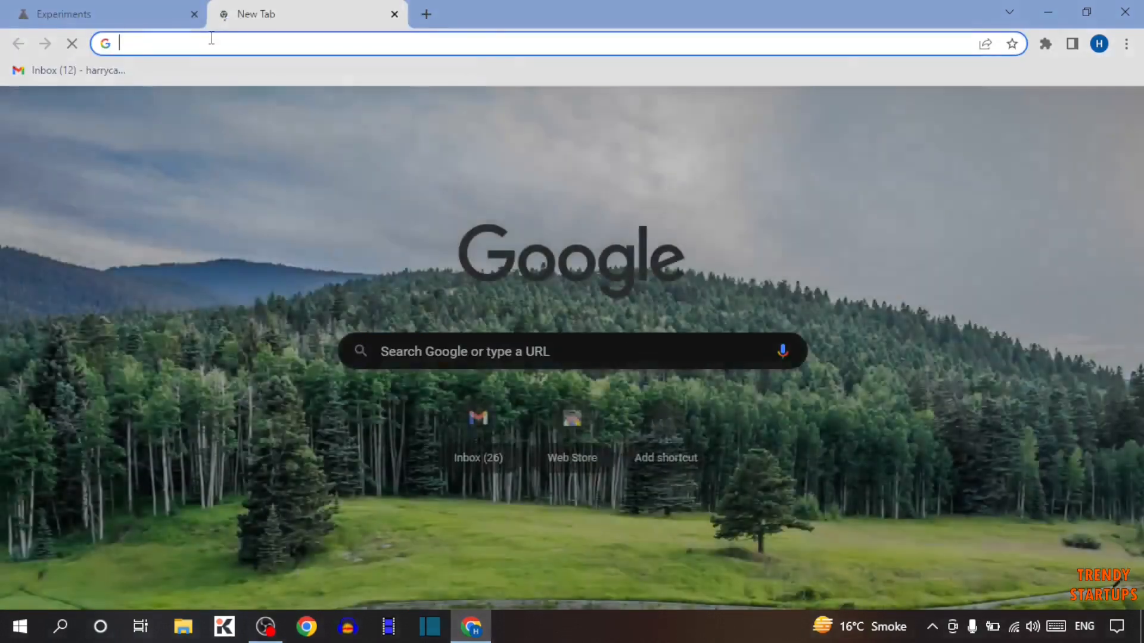
Check Gmail, the Web Store and a search tab in dark mode, then close Chrome.
{"action": "left_click", "coordinate": [292, 43]}
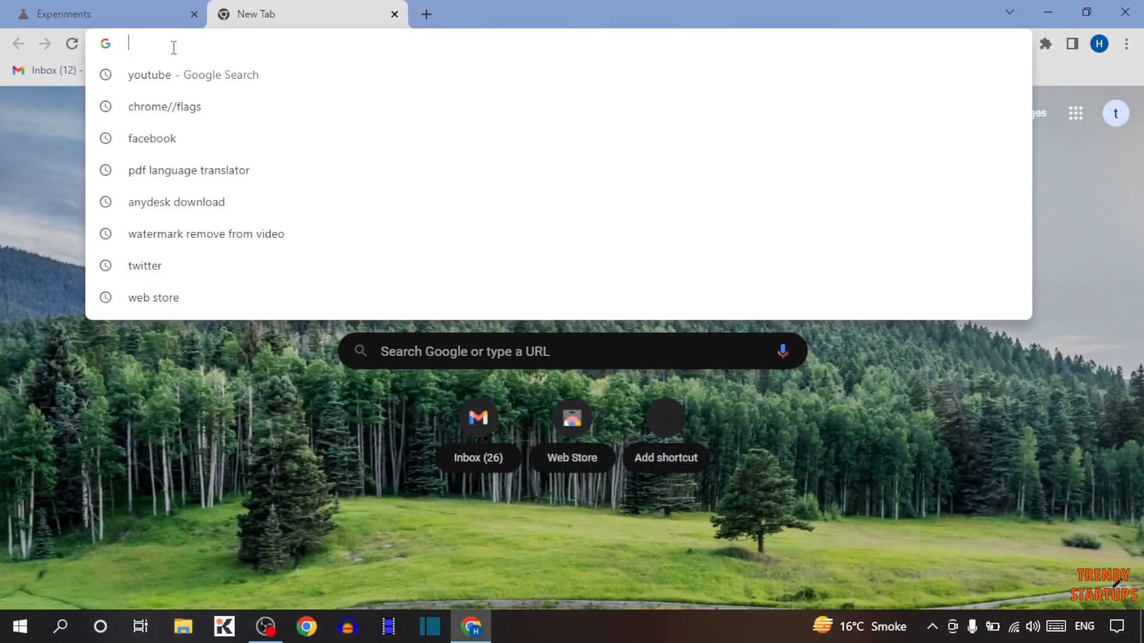
{"action": "left_click", "coordinate": [478, 418]}
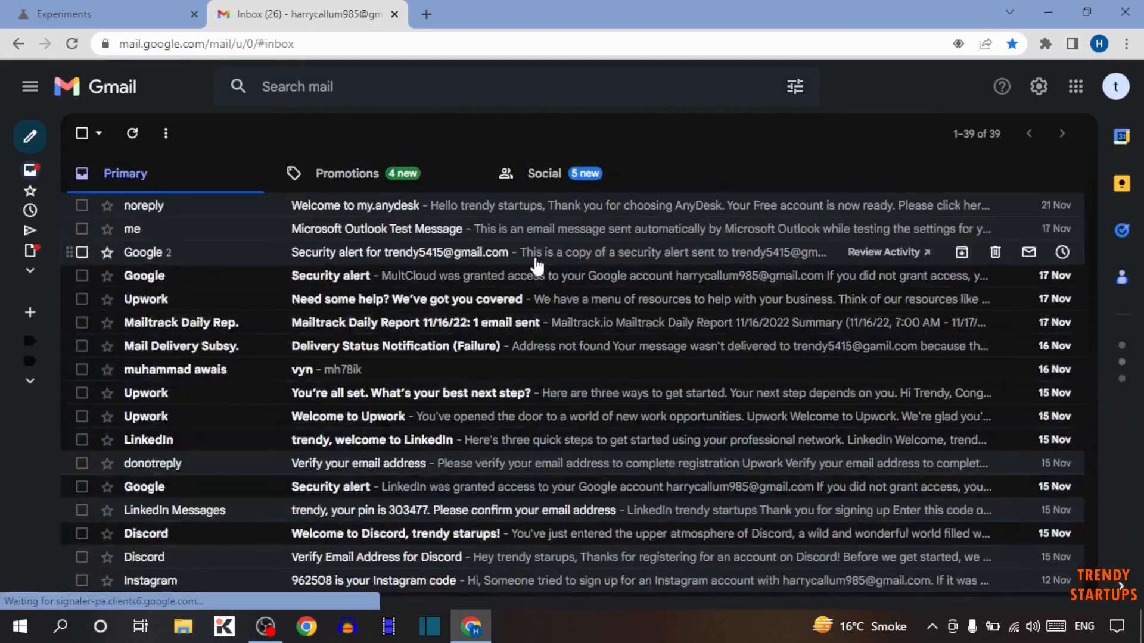
{"action": "left_click", "coordinate": [626, 13]}
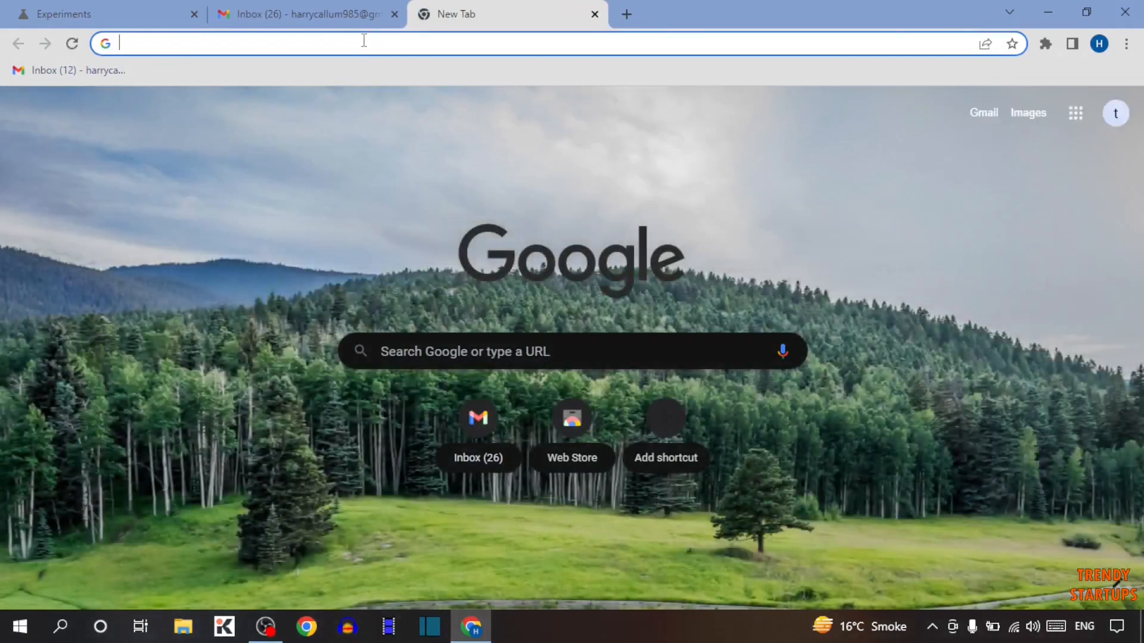
{"action": "left_click", "coordinate": [572, 418]}
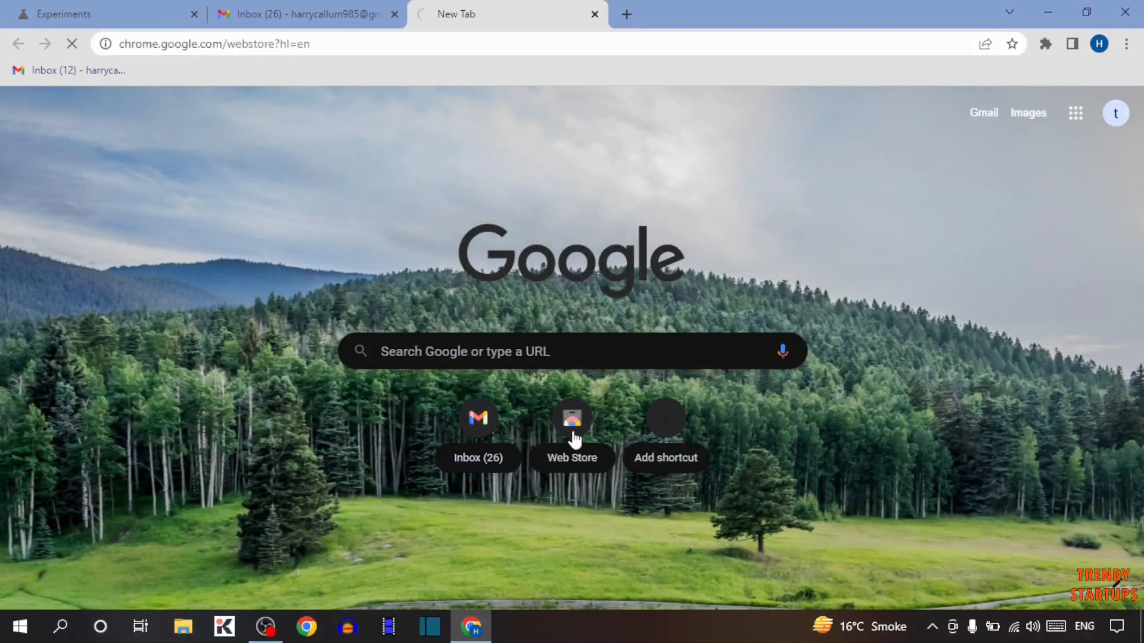
{"action": "left_click", "coordinate": [572, 418]}
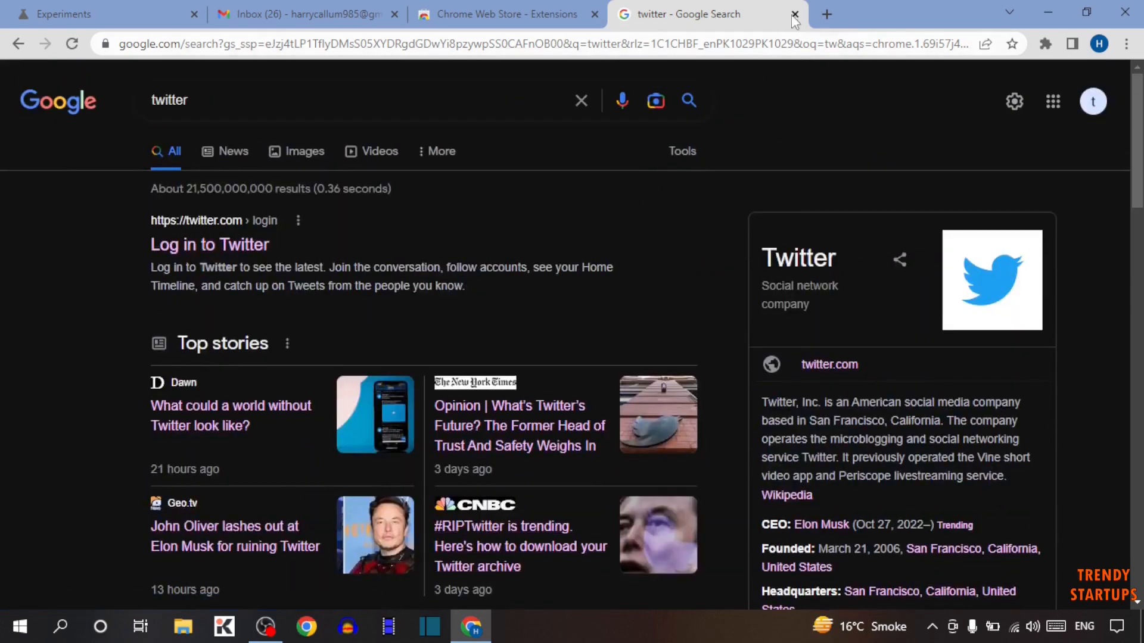
{"action": "left_click", "coordinate": [794, 14]}
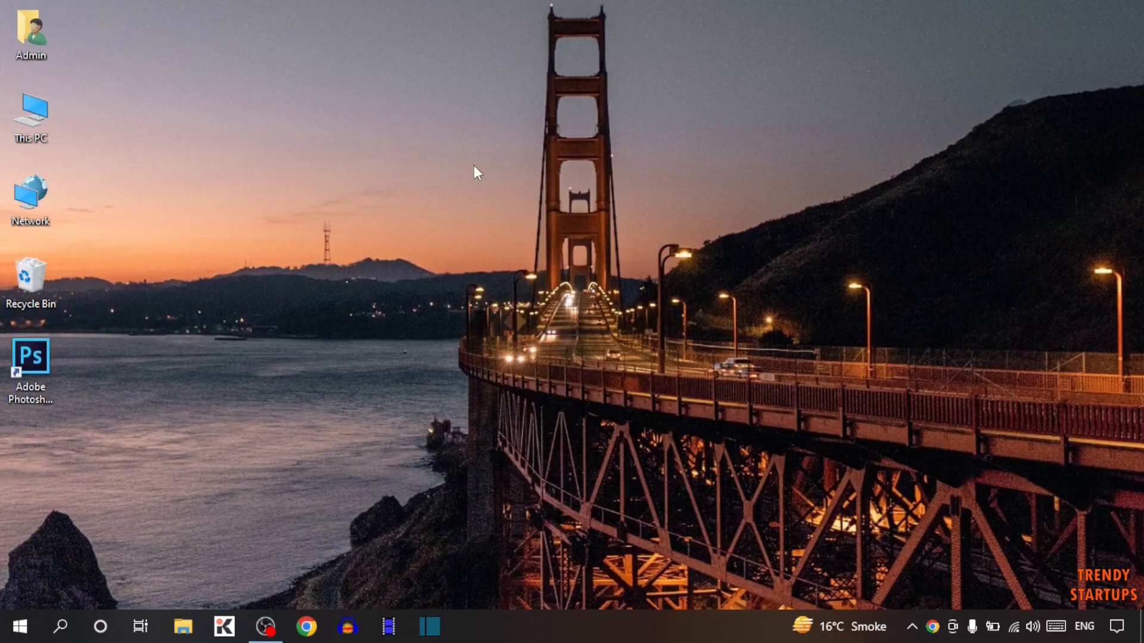